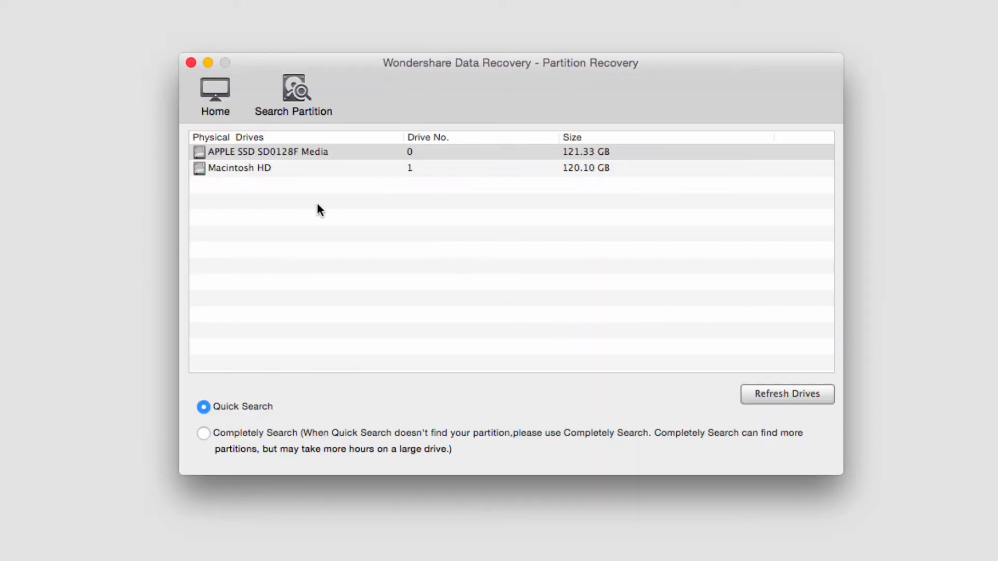
Choose the Macintosh HD physical drive as the Partition Recovery search location
{"action": "left_click", "coordinate": [260, 168]}
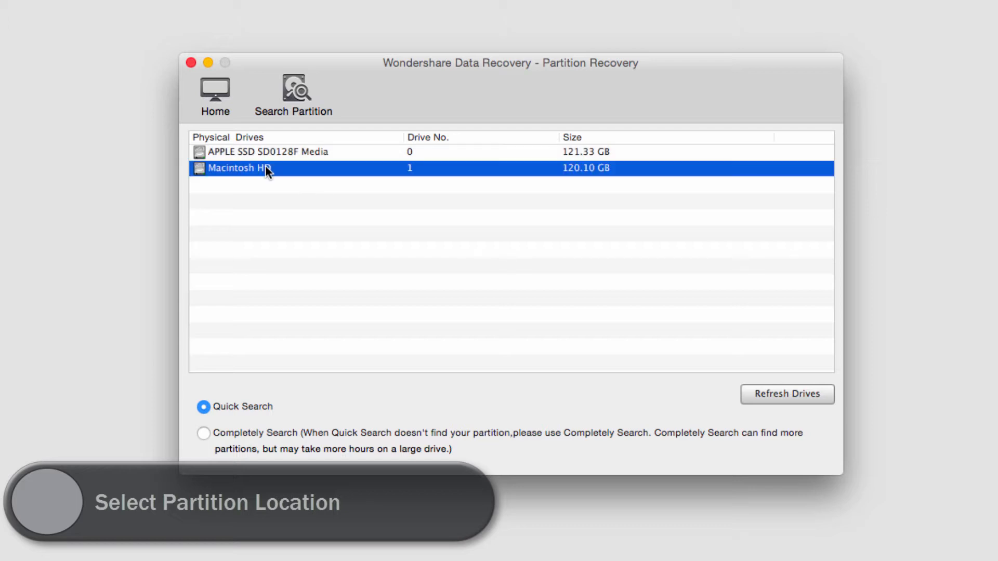
{"action": "mouse_move", "coordinate": [500, 203]}
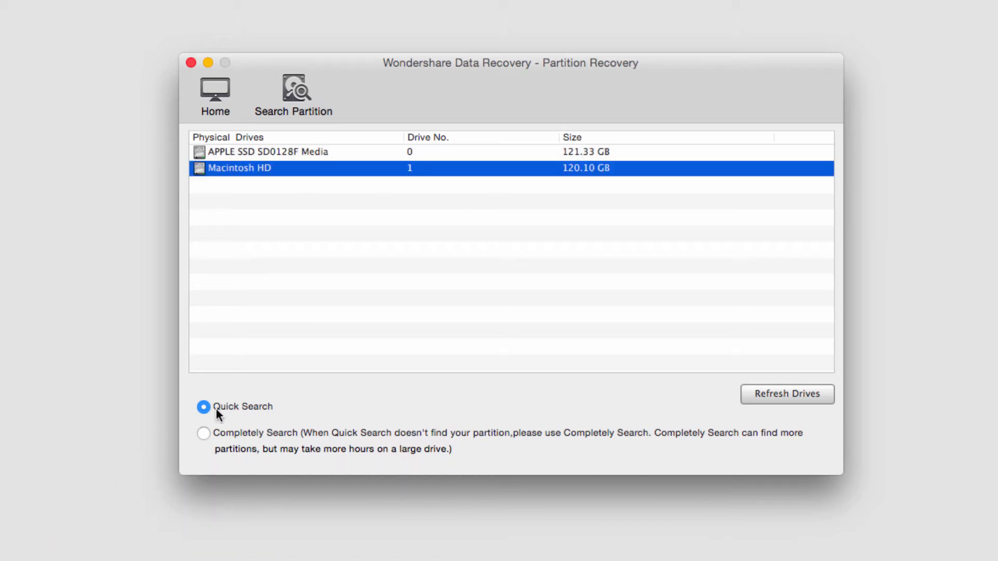
{"action": "mouse_move", "coordinate": [372, 366]}
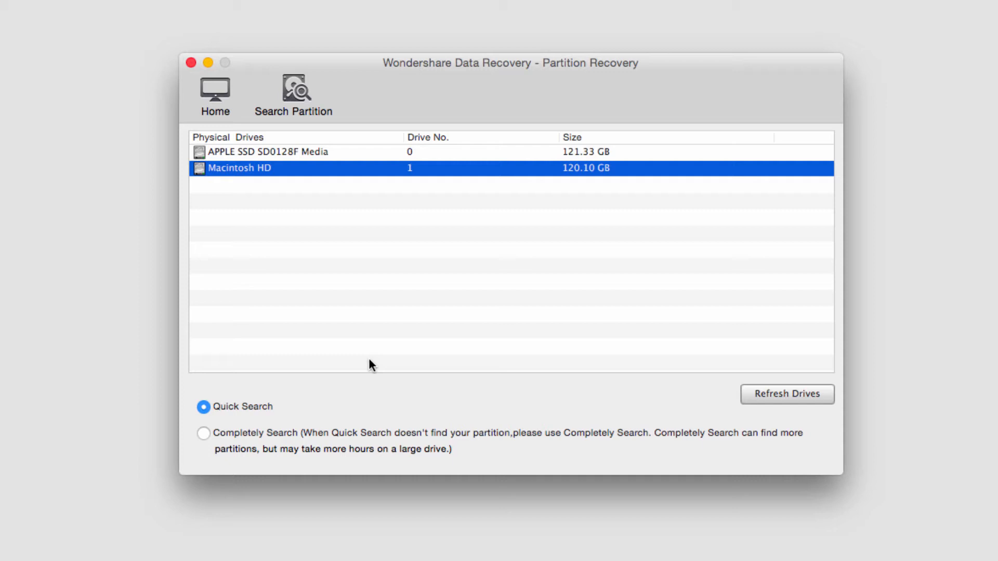
{"action": "mouse_move", "coordinate": [359, 349]}
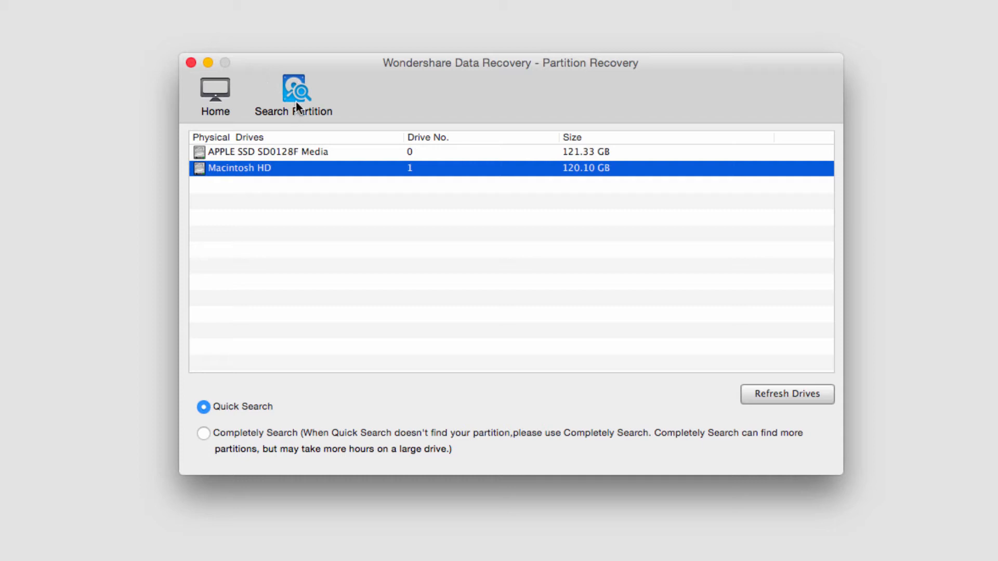
Search Macintosh HD for partitions, keep scanning file system Auto, and choose Partition1 (HFS+, 120.10 GB)
{"action": "left_click", "coordinate": [295, 89]}
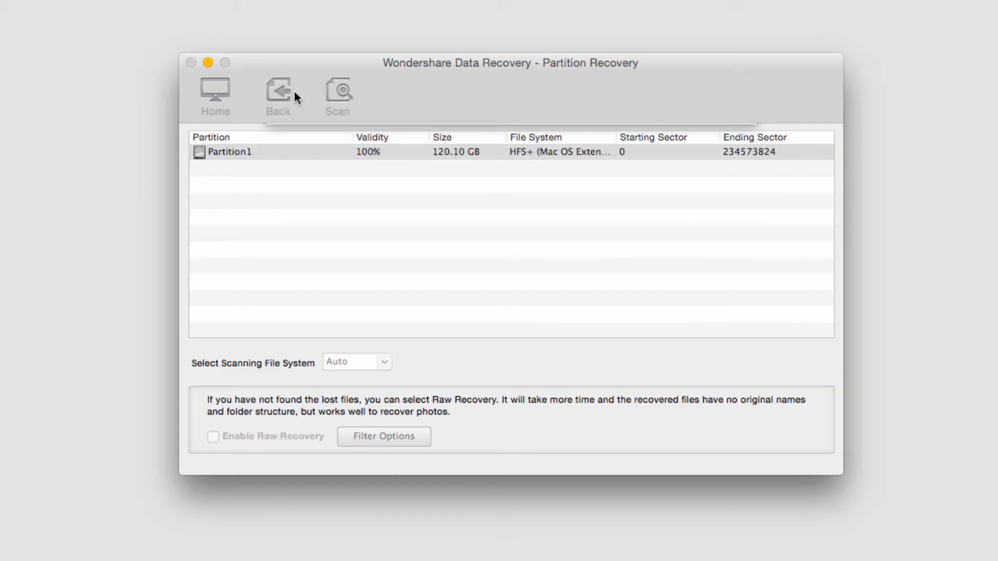
{"action": "left_click", "coordinate": [383, 362]}
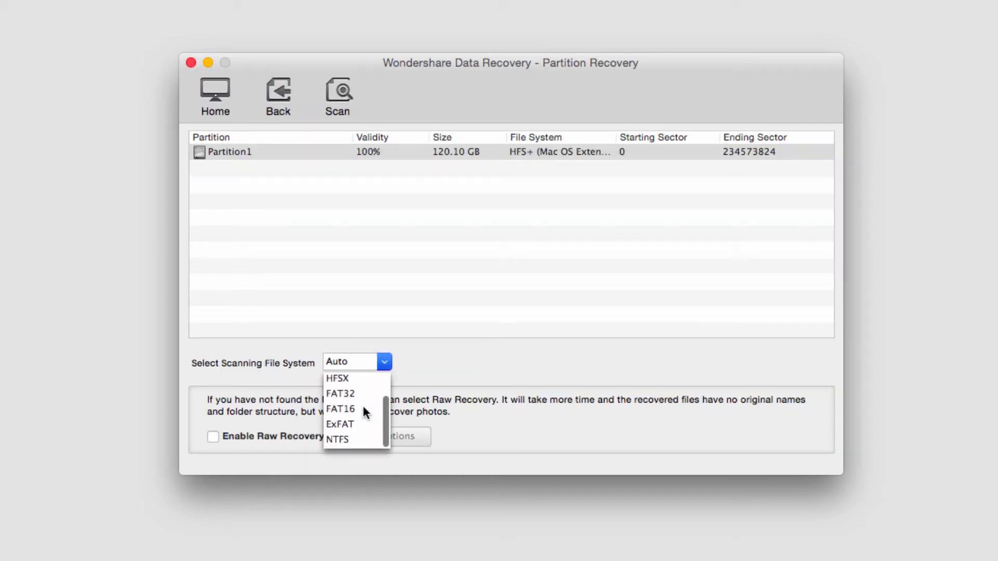
{"action": "left_click", "coordinate": [447, 320]}
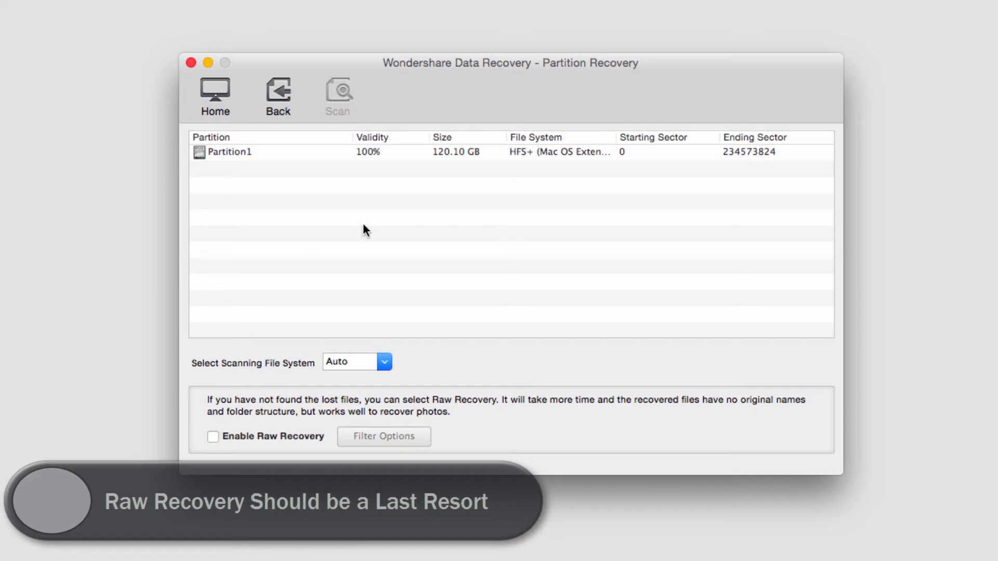
{"action": "left_click", "coordinate": [231, 152]}
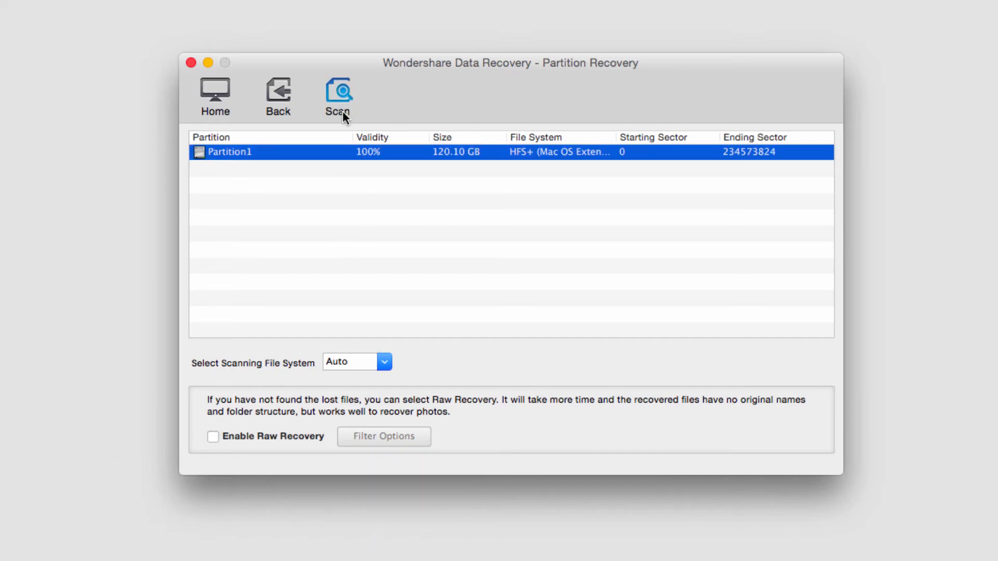
Scan Partition1 for lost files and list the recoverable results
{"action": "left_click", "coordinate": [338, 92]}
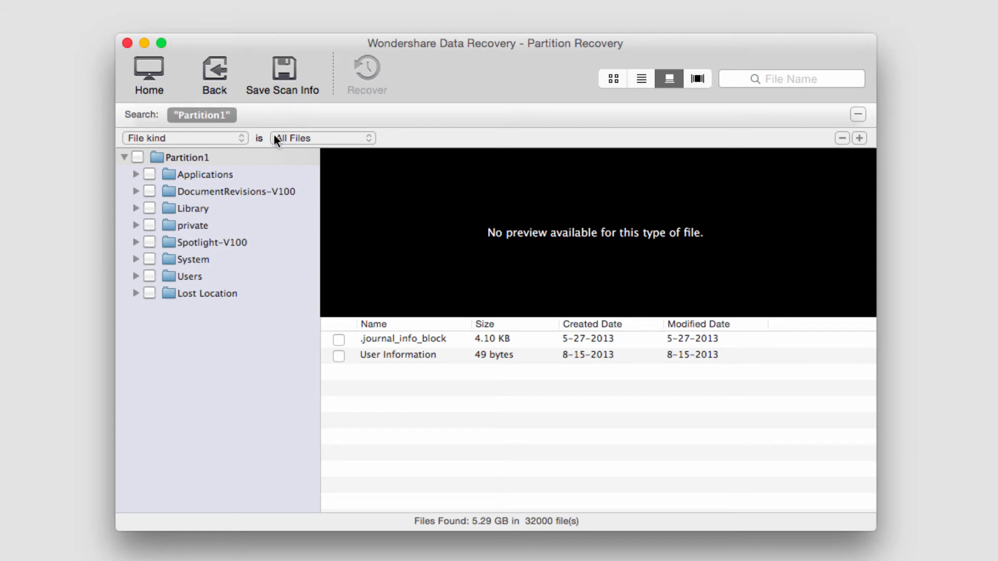
Filter the scan results to show only Image files
{"action": "left_click", "coordinate": [182, 137]}
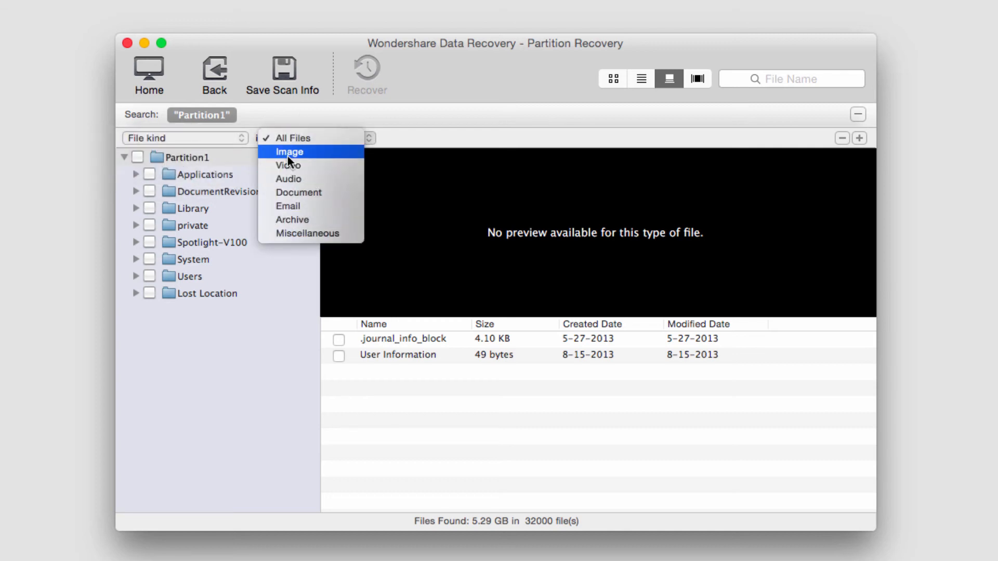
{"action": "left_click", "coordinate": [289, 152]}
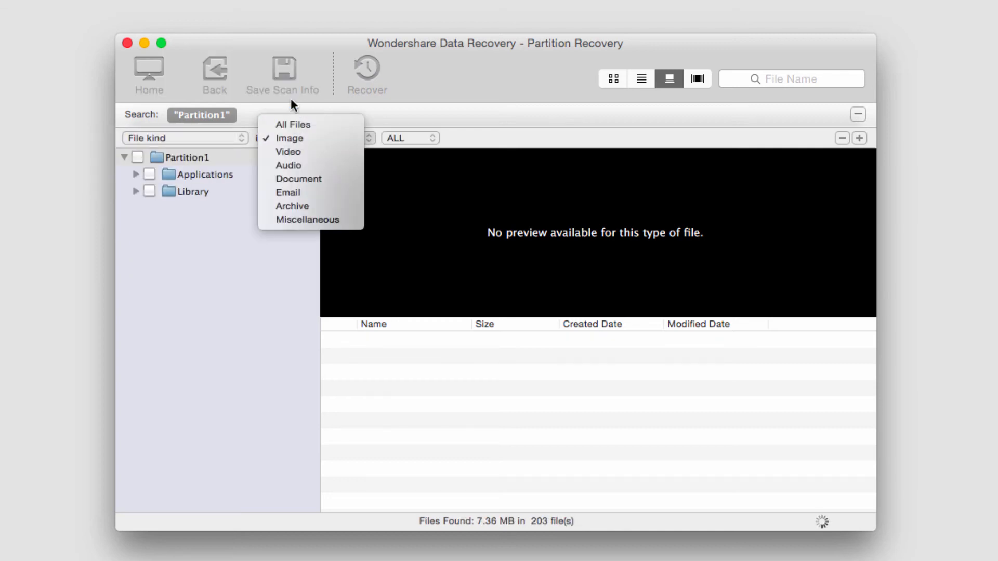
{"action": "left_click", "coordinate": [289, 137]}
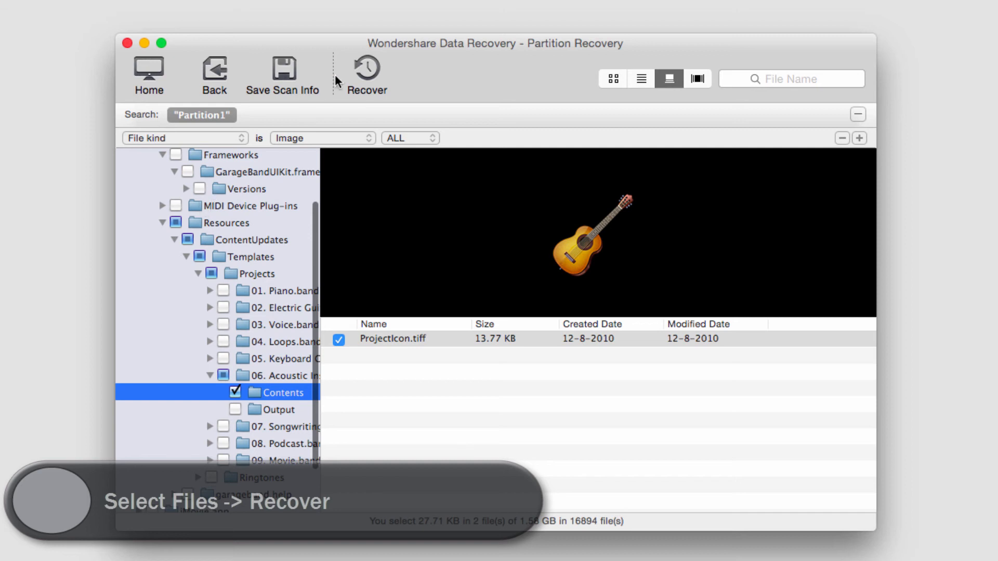
Recover the marked ProjectIcon.tiff and save it to the NO NAME drive
{"action": "left_click", "coordinate": [366, 67]}
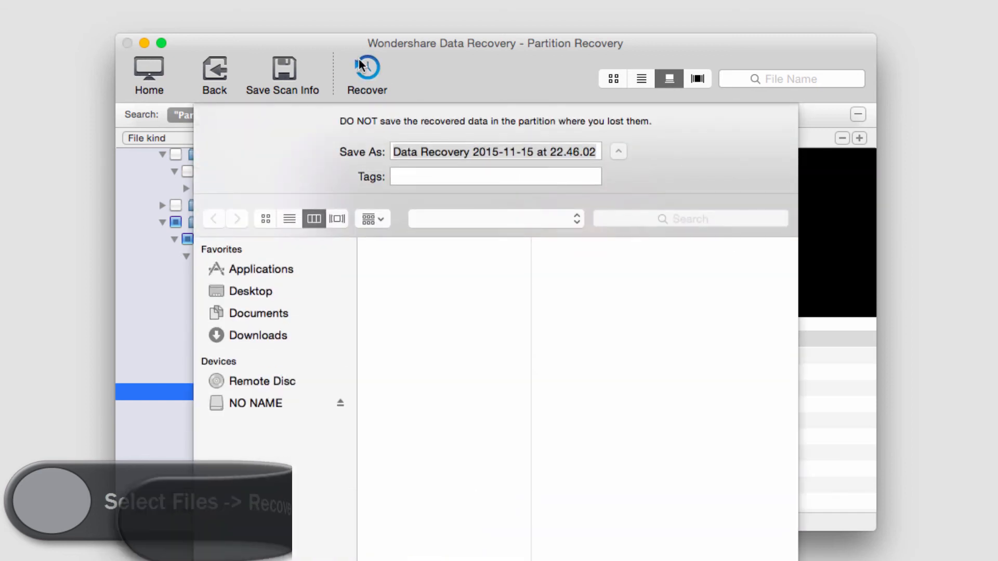
{"action": "left_click", "coordinate": [255, 404]}
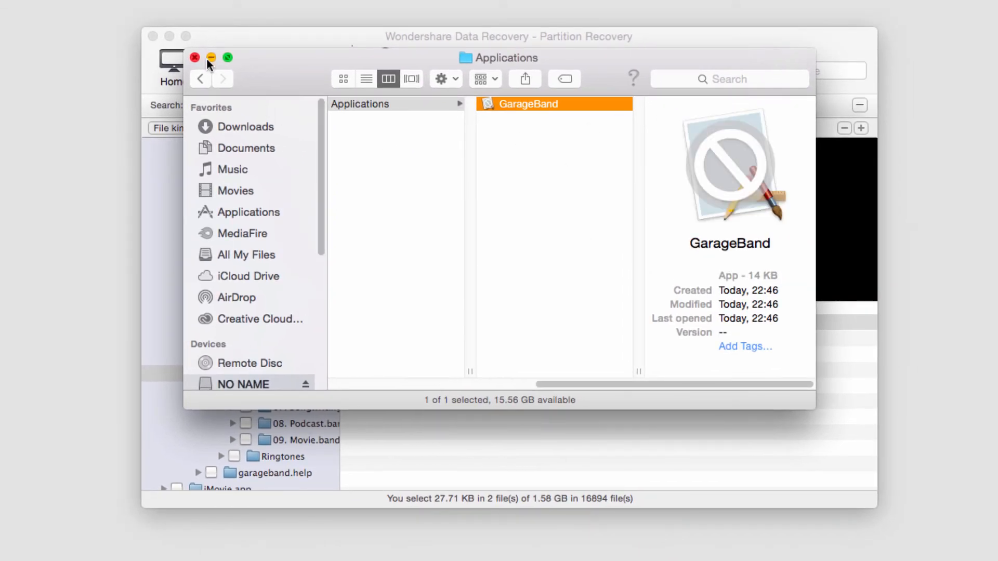
Close the Finder window of recovered files to return to the image results
{"action": "left_click", "coordinate": [190, 57]}
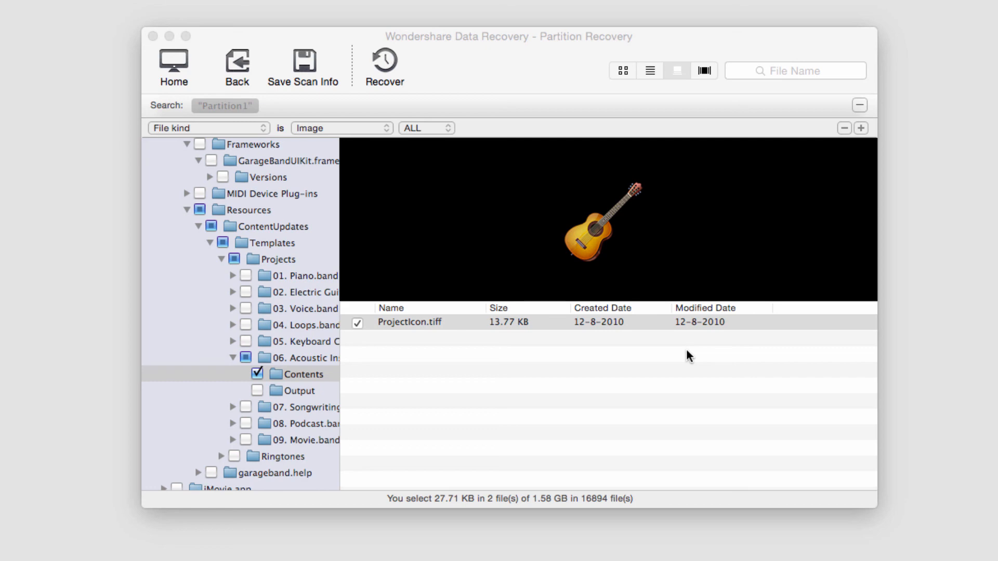
{"action": "mouse_move", "coordinate": [312, 49]}
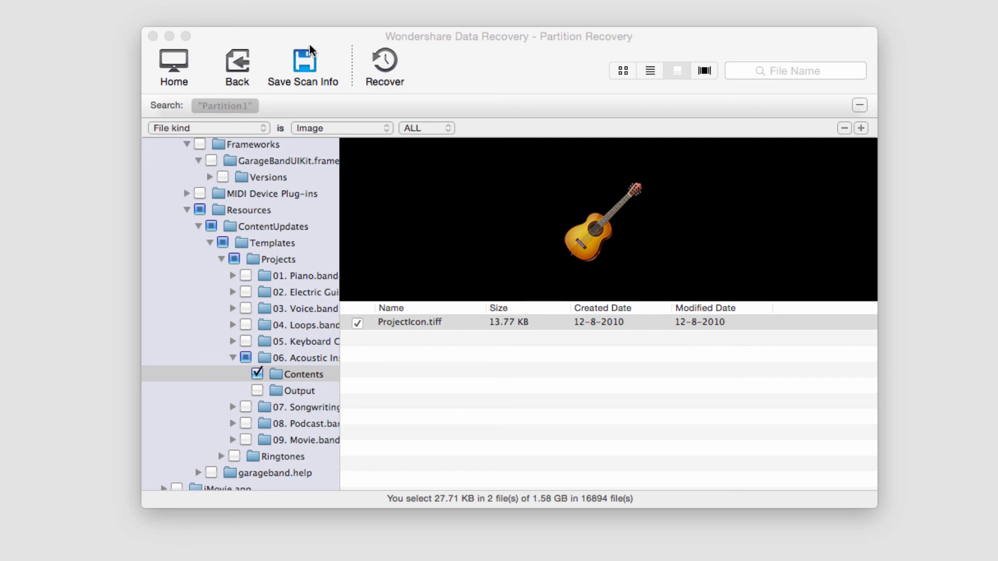